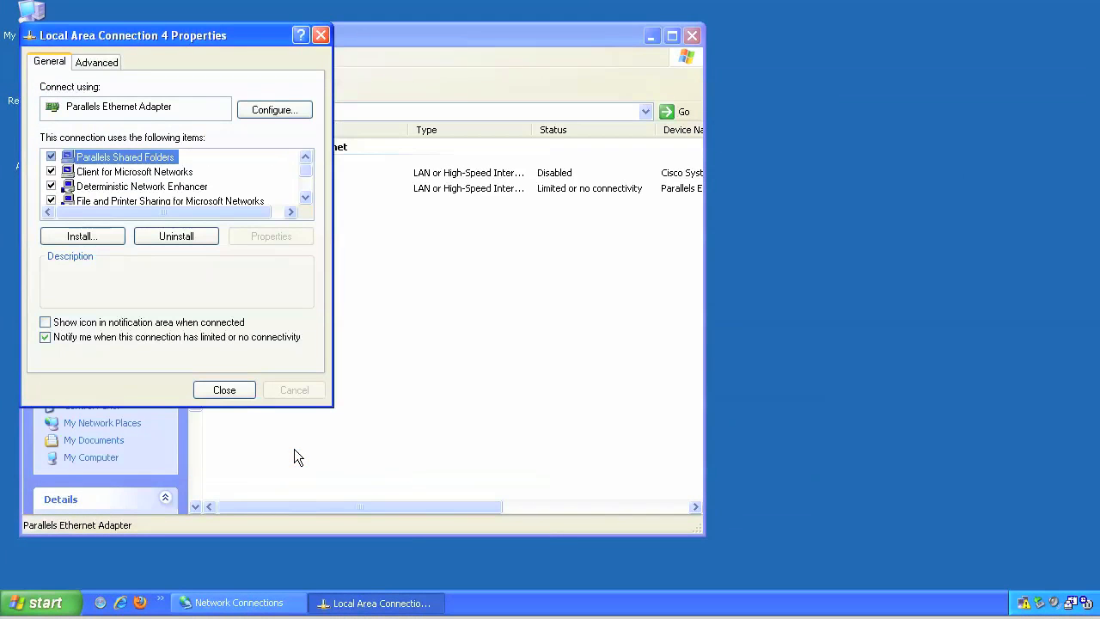
Close the Local Area Connection 4 Properties window for the network adapter
click(223, 389)
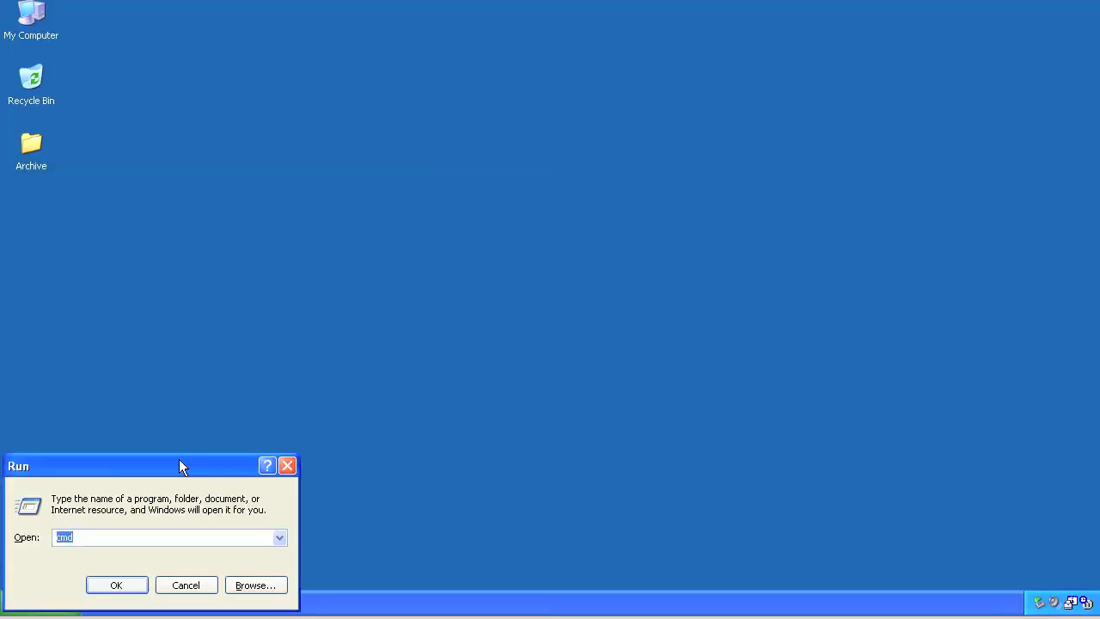
Run the command prompt and ping 169.254.0.1 to verify the board link
click(117, 584)
text(ping 16)
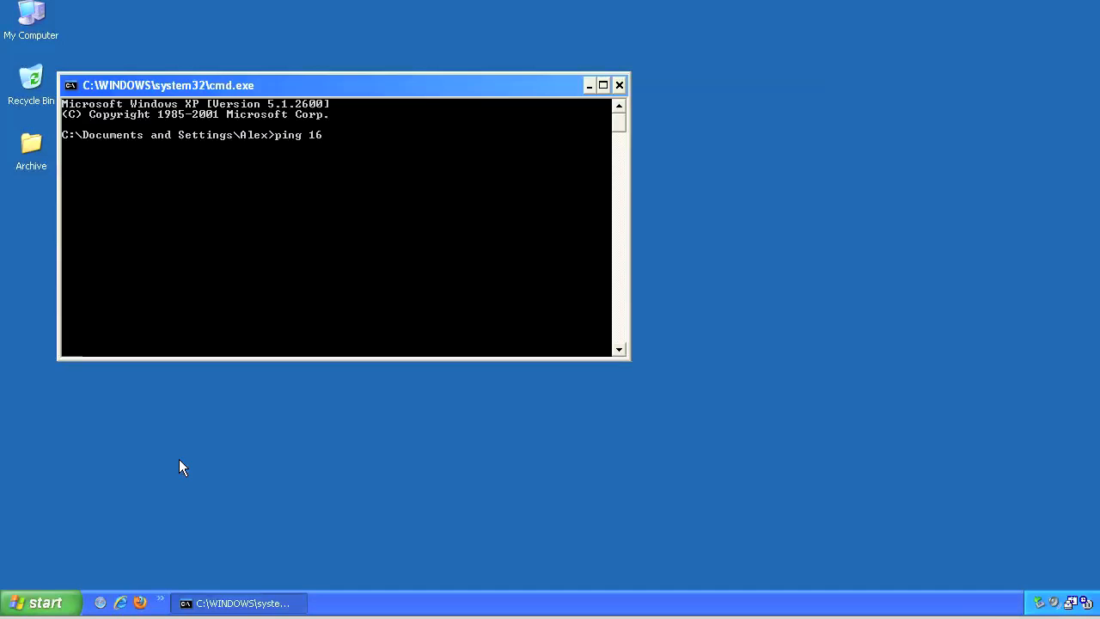
text(9.25)
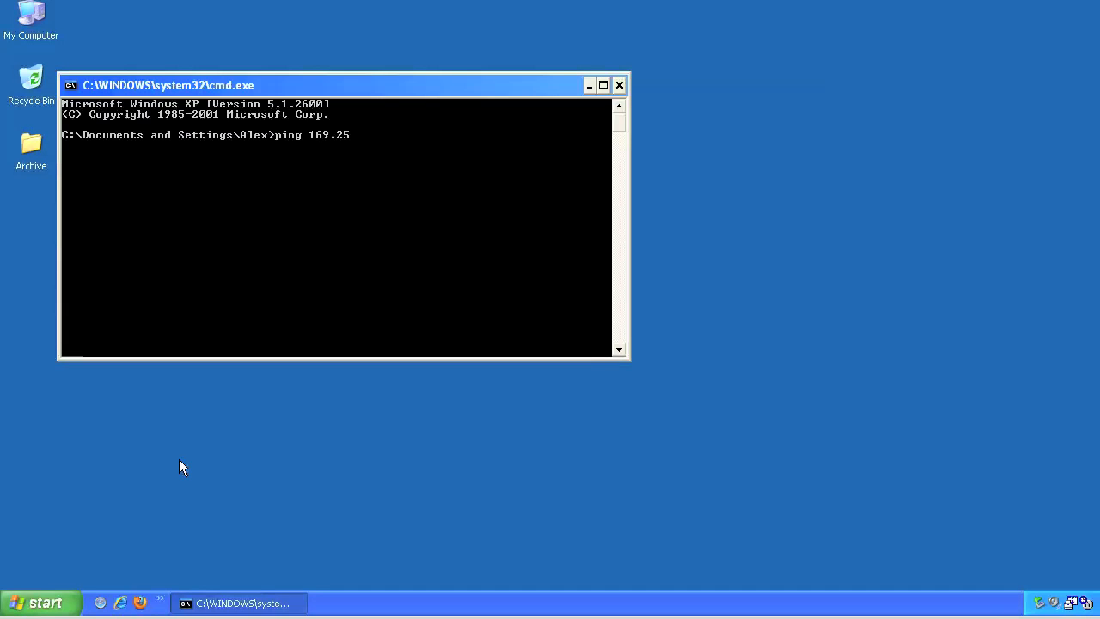
text(4.0.1)
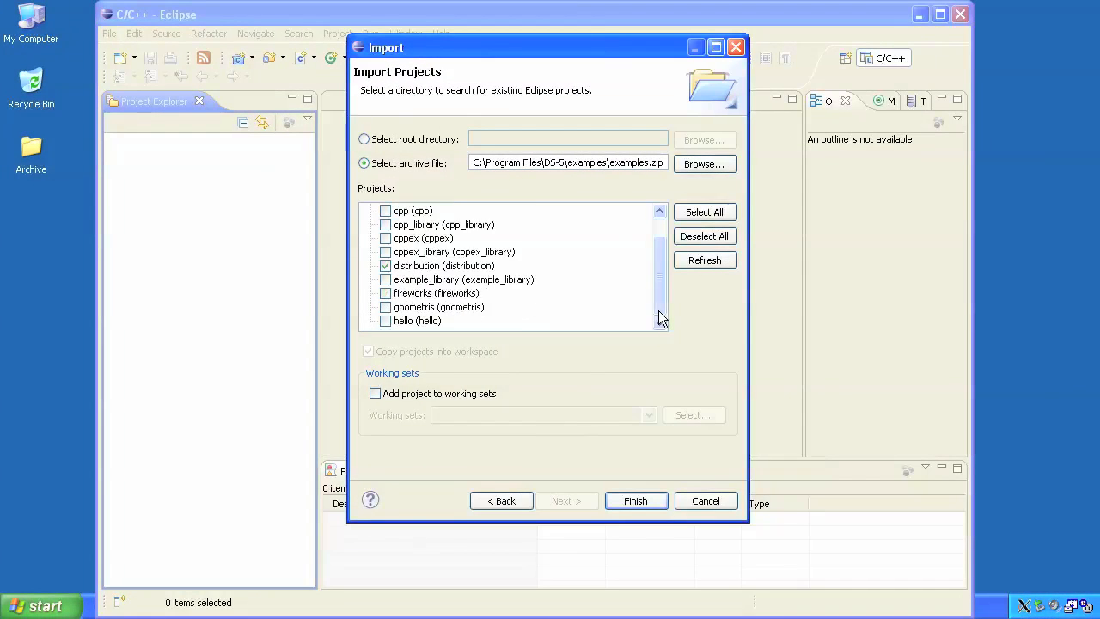
Tick the gnometris project in the examples.zip import alongside distribution
click(385, 306)
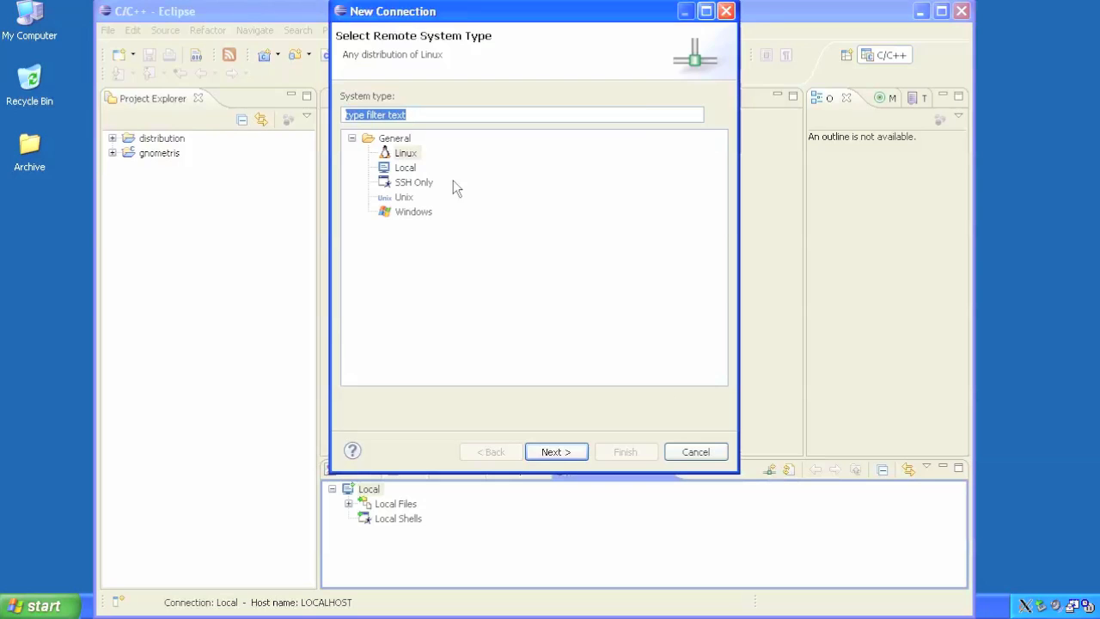
Choose Linux under General as the remote system type and continue the wizard
click(406, 151)
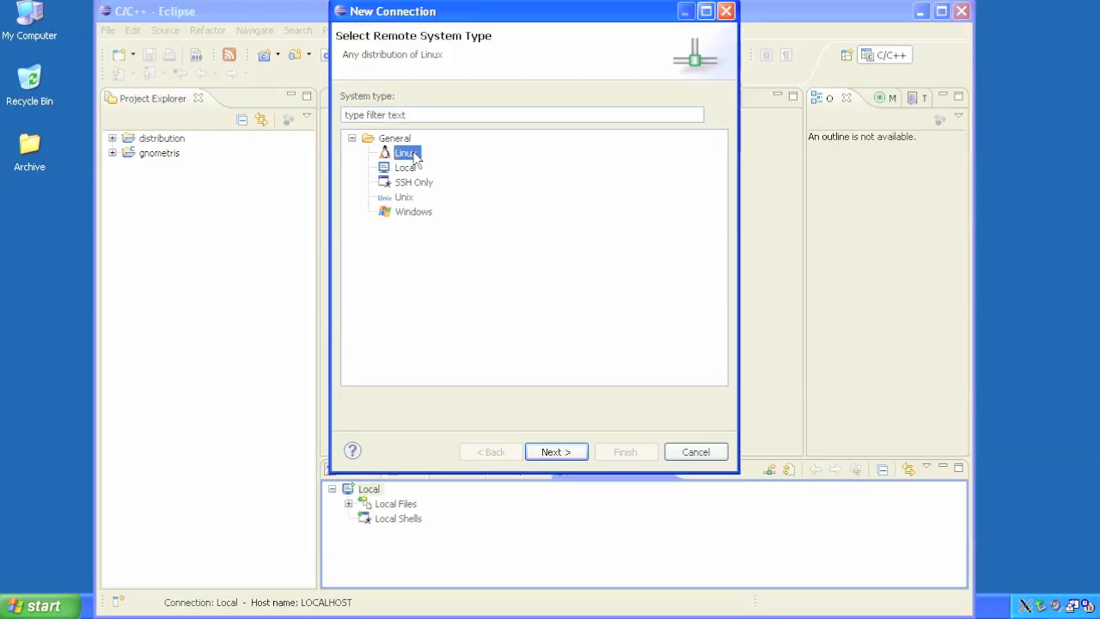
click(626, 450)
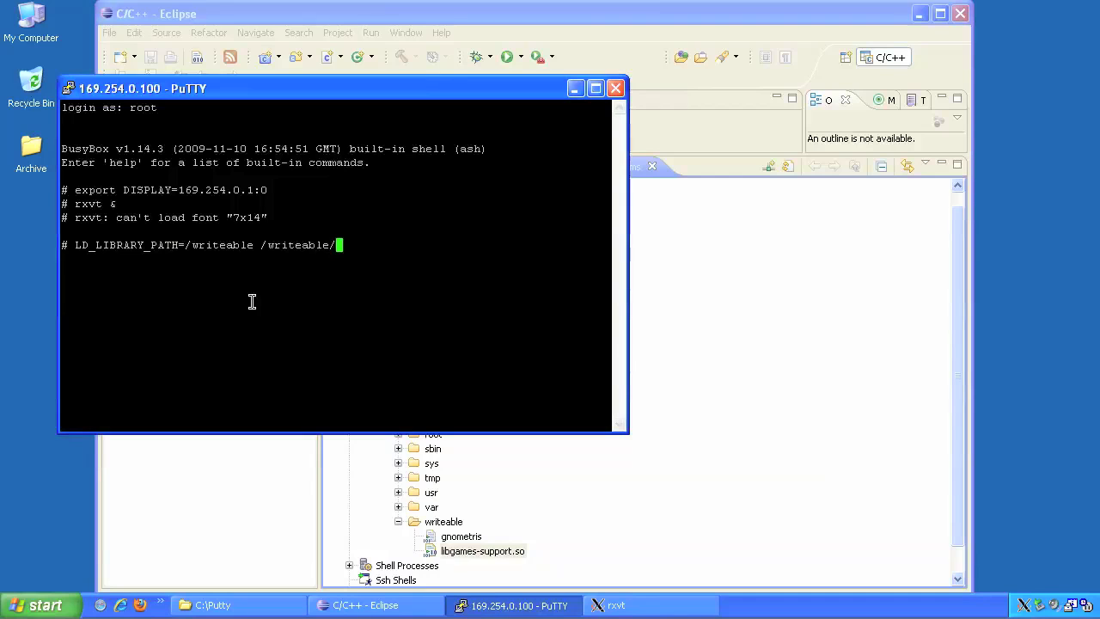
Run /writeable/gnometris in the root shell with LD_LIBRARY_PATH=/writeable
text(gnometris &)
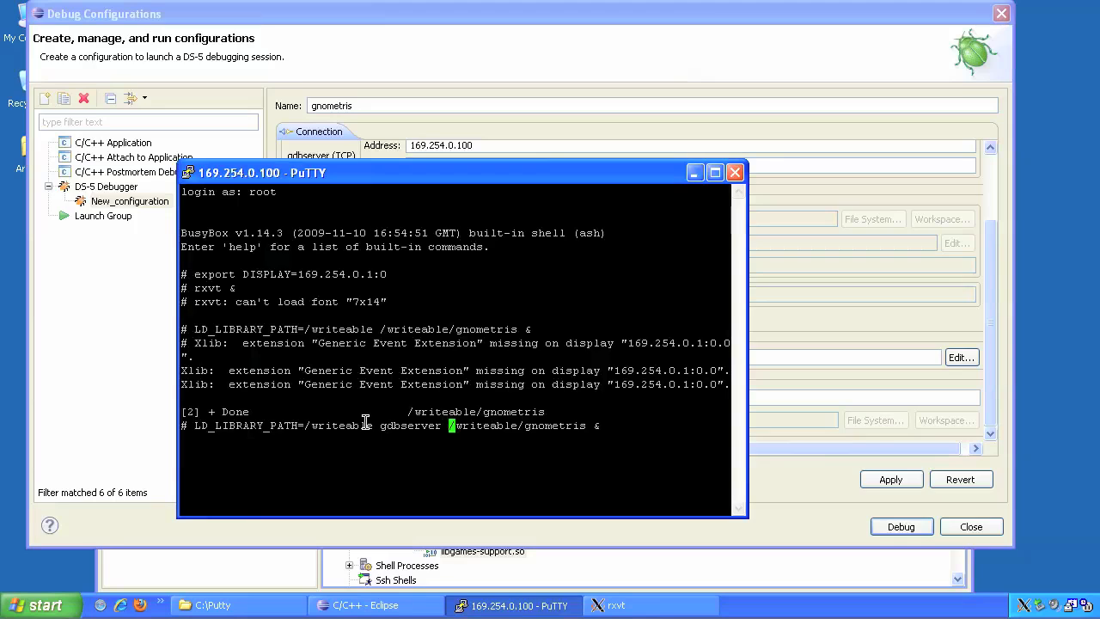
Add the gdbserver :5000 port argument to the gnometris launch command
text(:500)
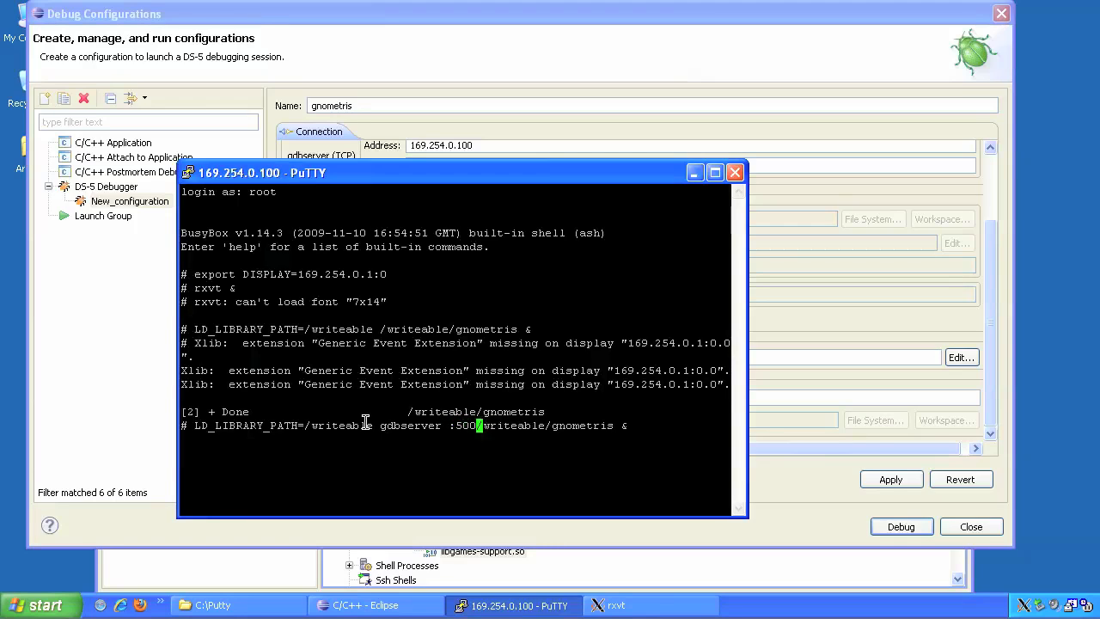